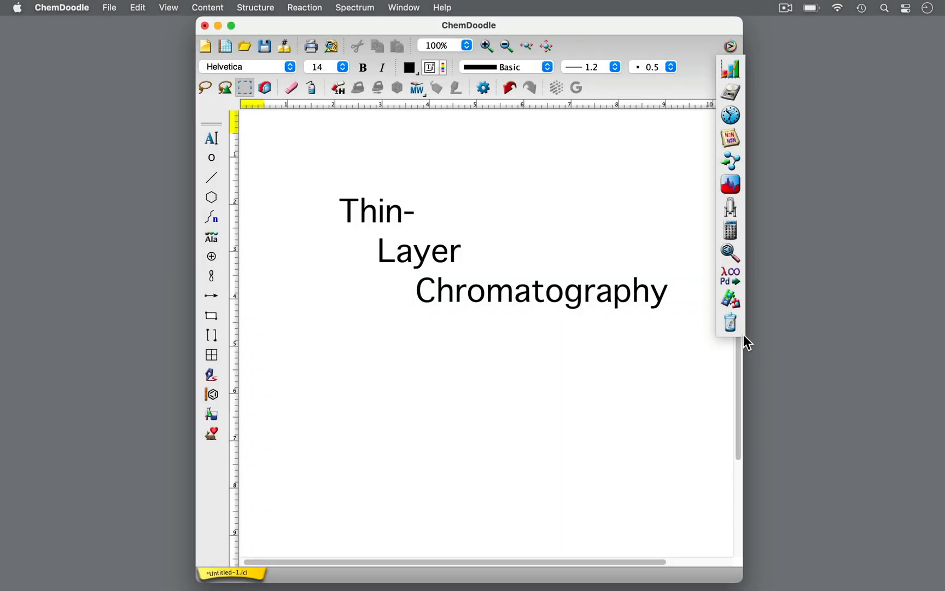
Write the 'TLC' heading with uses: Determine purity, Separate mixtures, Follow reaction progress
{"action": "type", "text": "TLC"}
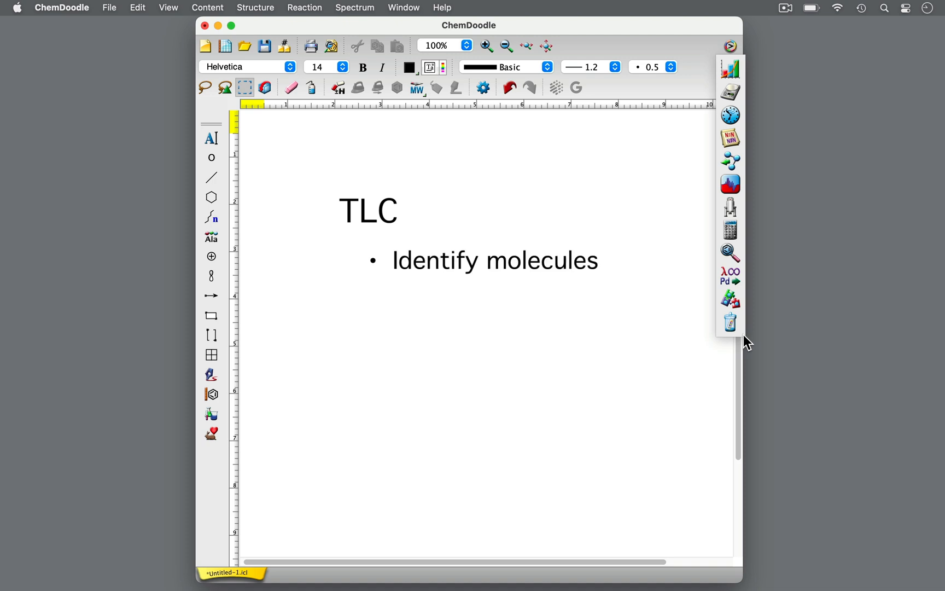
{"action": "type", "text": "Determine purity"}
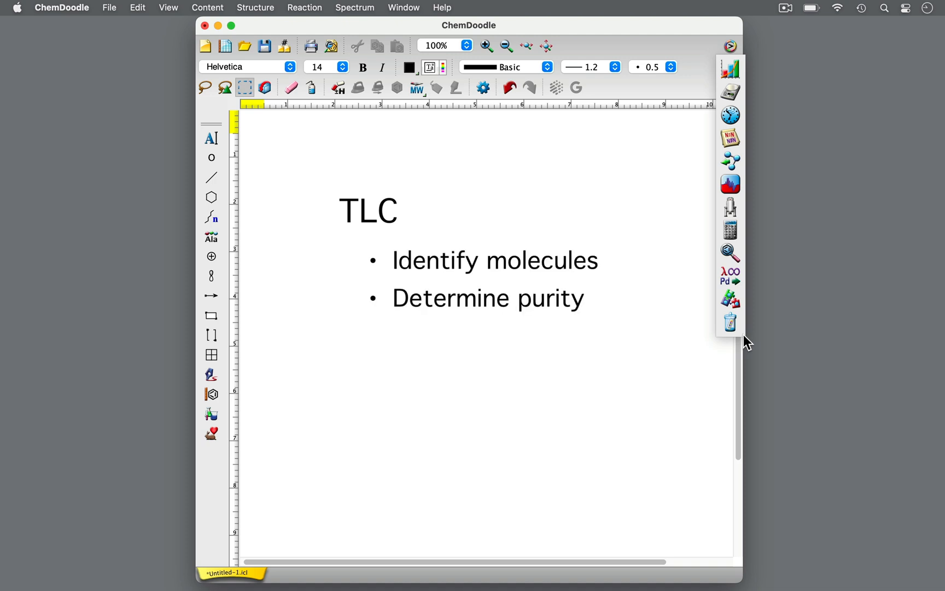
{"action": "type", "text": "Separate mixtures"}
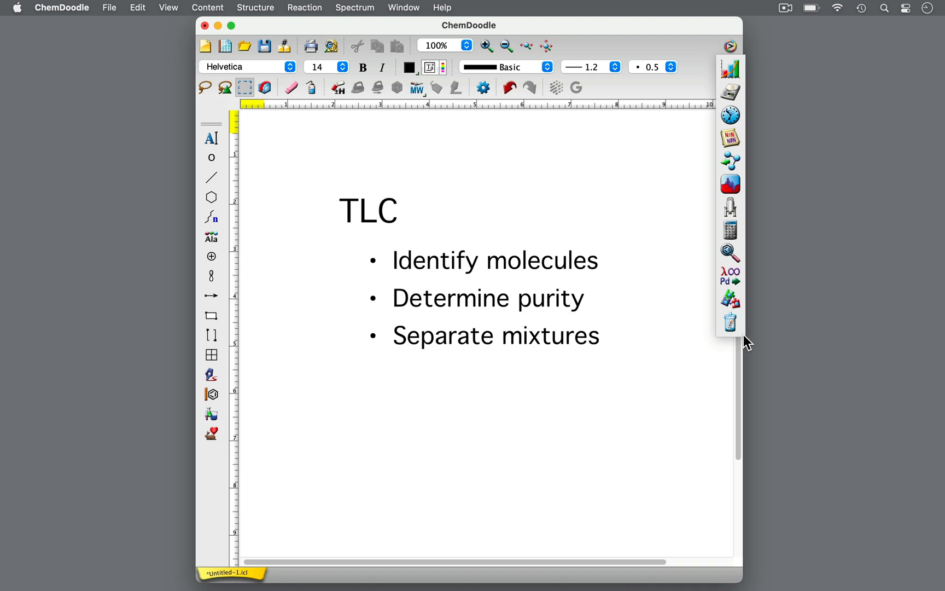
{"action": "type", "text": "Follow reaction progress"}
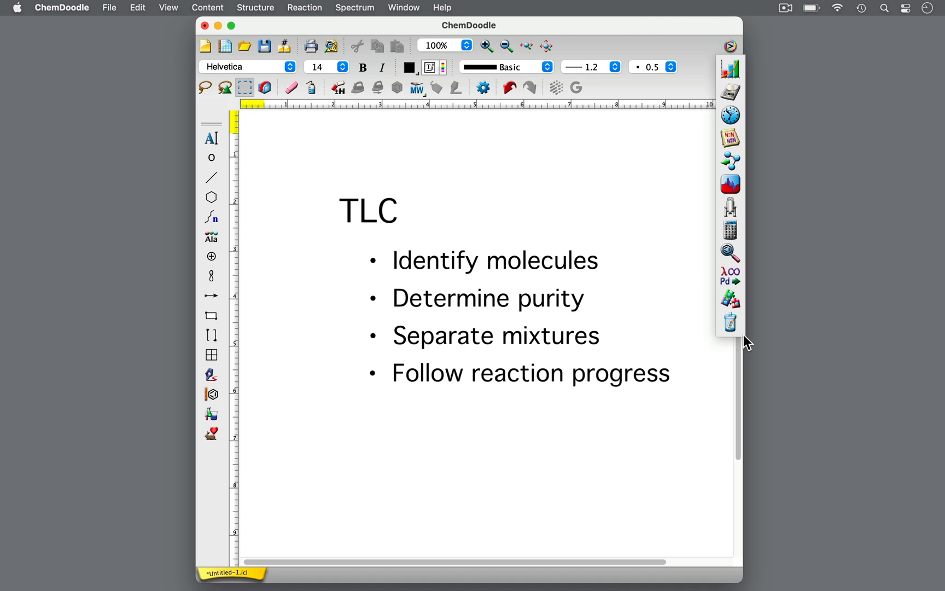
List the advantages: Quick and simple, Small amounts of compounds, Few pieces of equipment
{"action": "type", "text": "Quick and simple"}
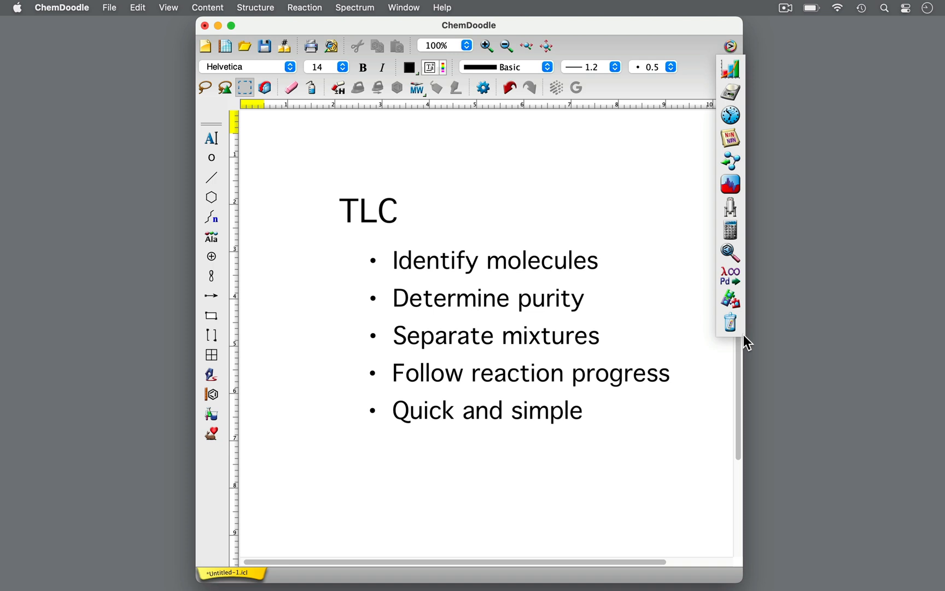
{"action": "type", "text": "Small amounts of compounds"}
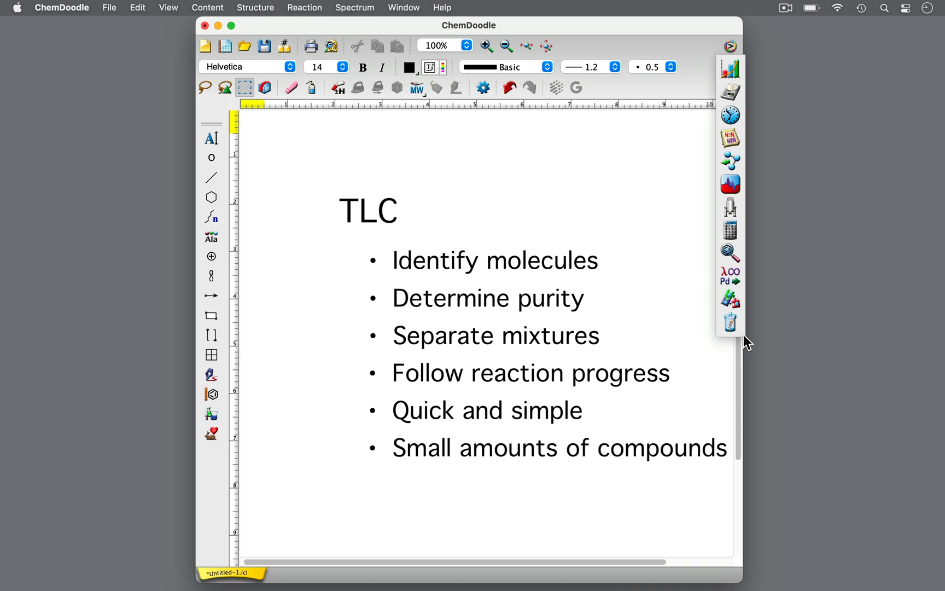
{"action": "type", "text": "Few pieces of equipment"}
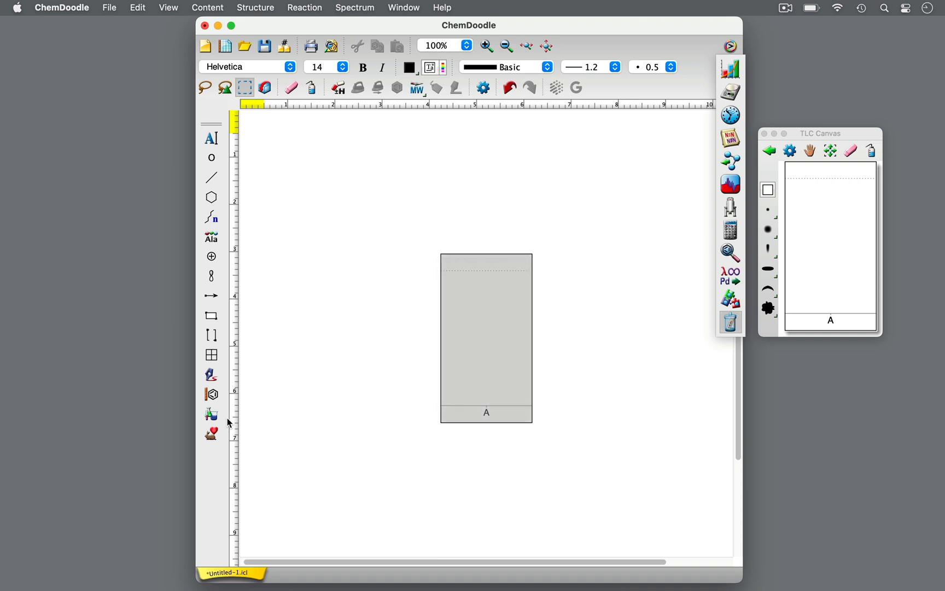
Handle the 'silica gel' and 'stationary phase' labels and select the TLC plate for the tweezers
{"action": "type", "text": "silica gel"}
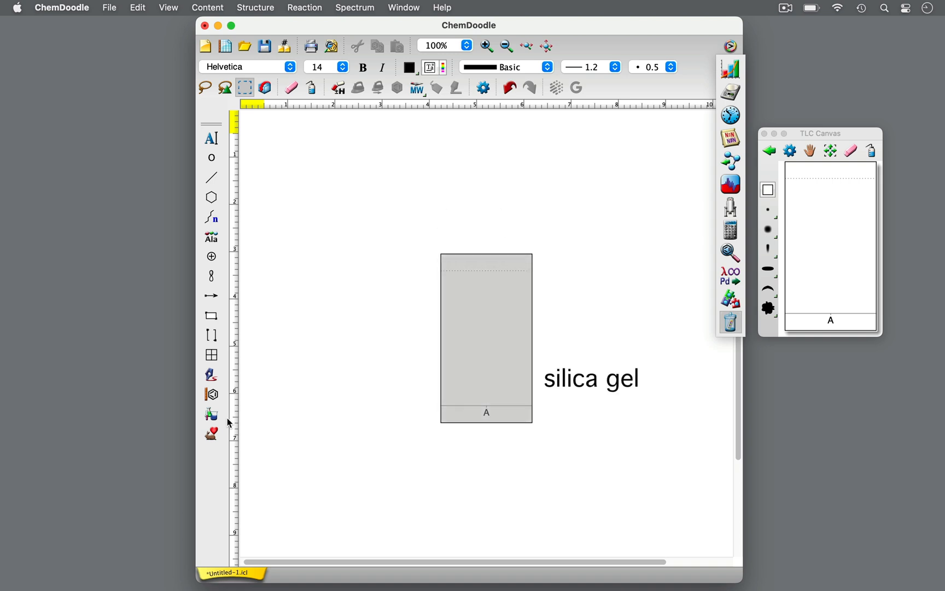
{"action": "type", "text": "stationary phase"}
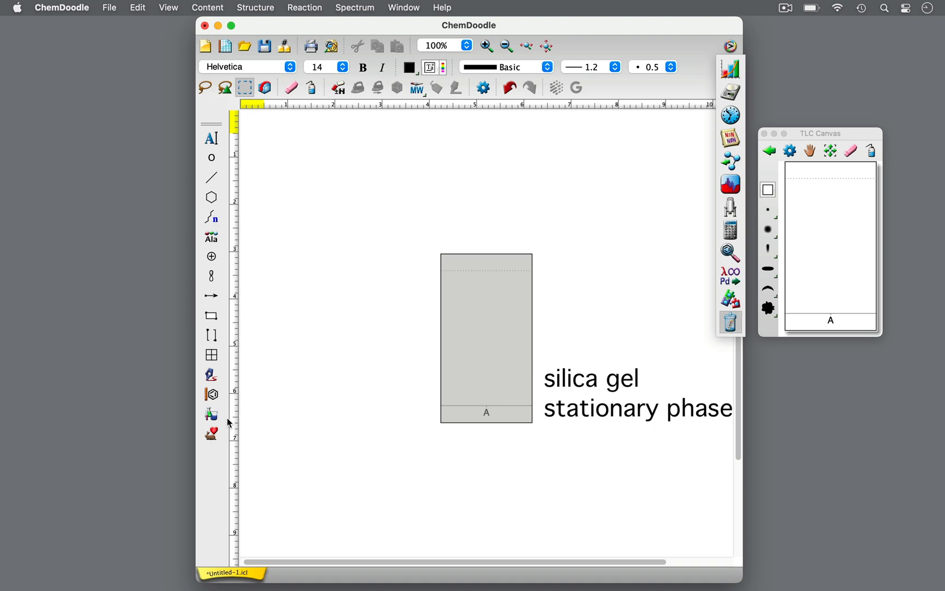
{"action": "left_click", "coordinate": [211, 413]}
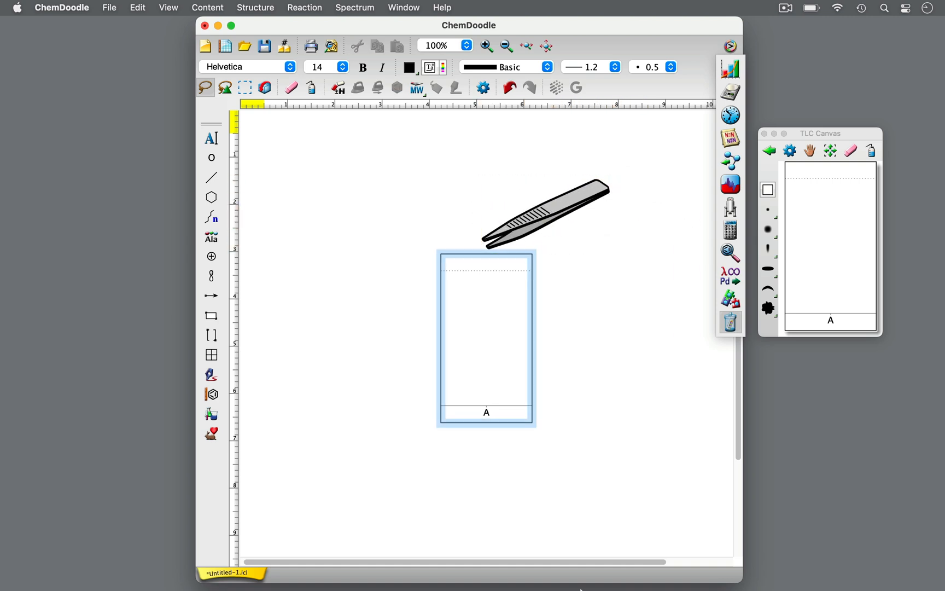
Drag the pencil template down beside the TLC plate
{"action": "left_click_drag", "start_coordinate": [819, 133], "coordinate": [473, 256]}
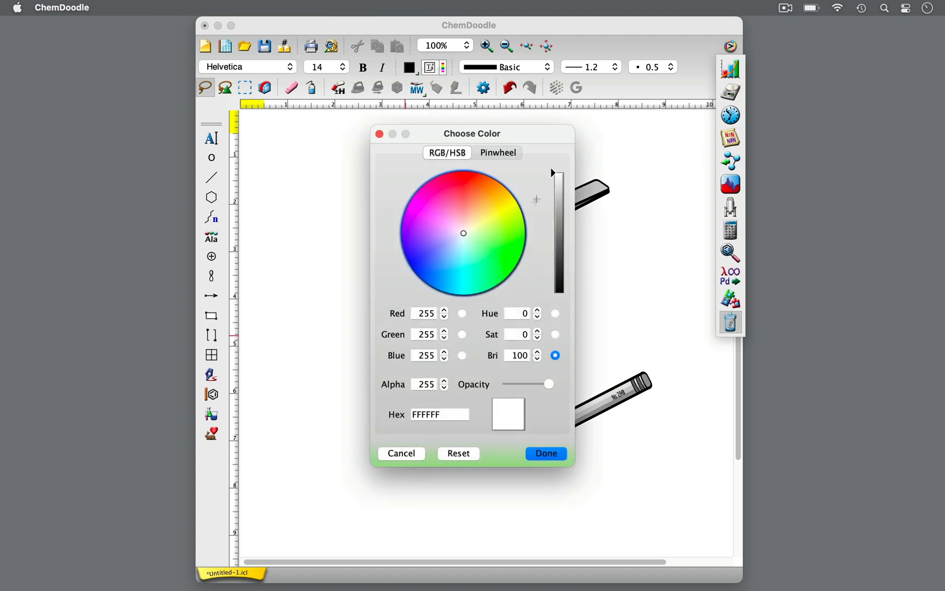
Mark baseline spots for lanes A and B, try larger and streaked shapes, then erase the test spots
{"action": "left_click", "coordinate": [544, 453]}
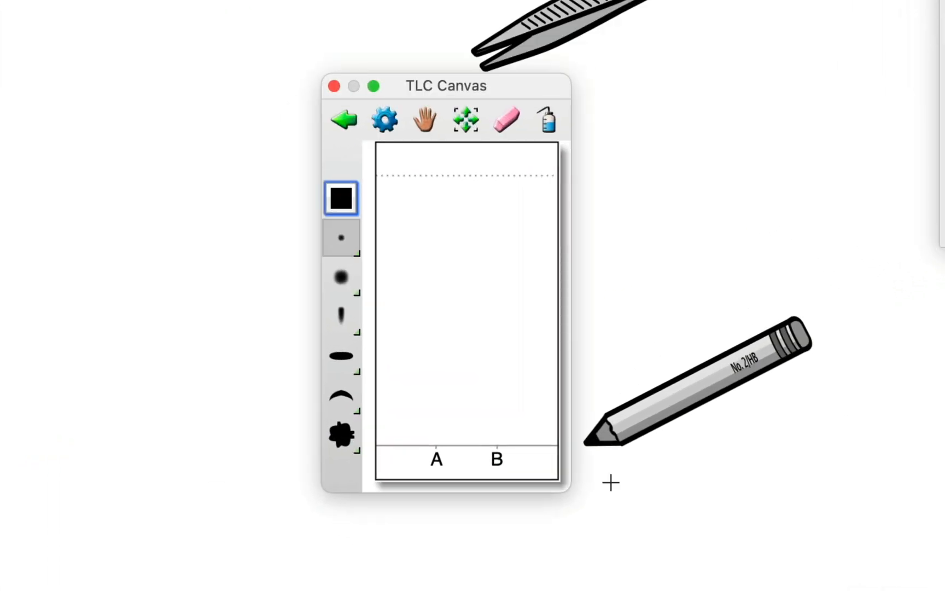
{"action": "left_click", "coordinate": [435, 445]}
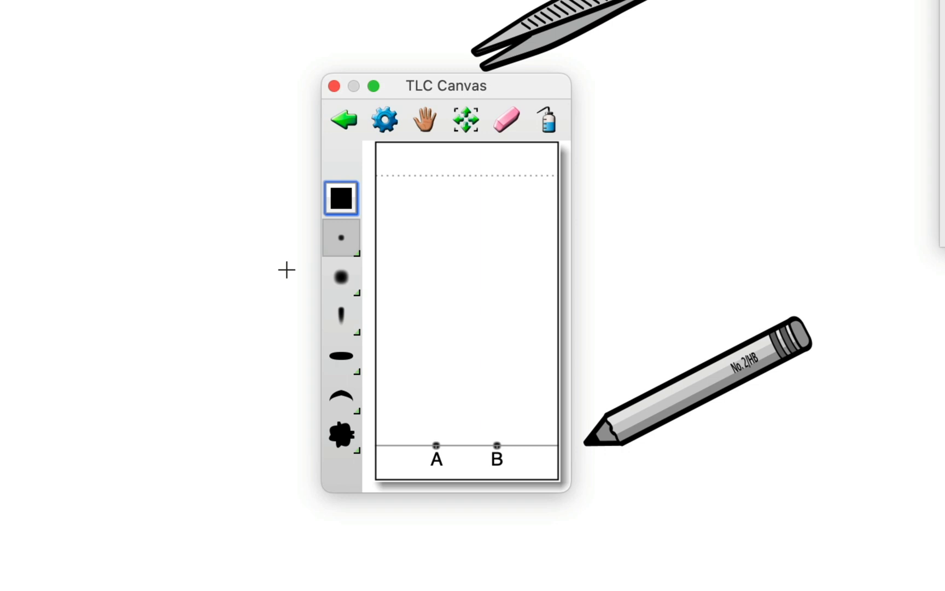
{"action": "left_click", "coordinate": [340, 277]}
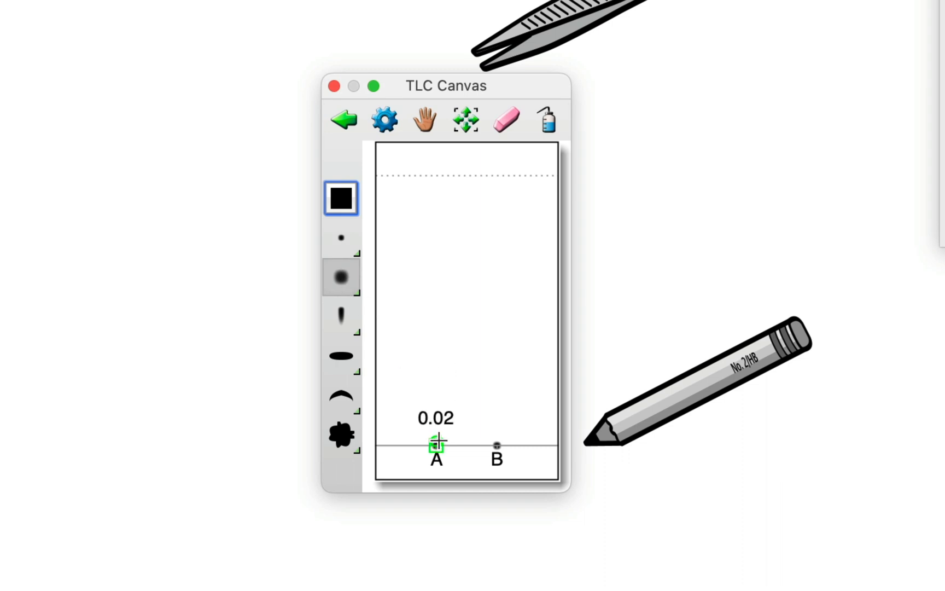
{"action": "left_click", "coordinate": [340, 316]}
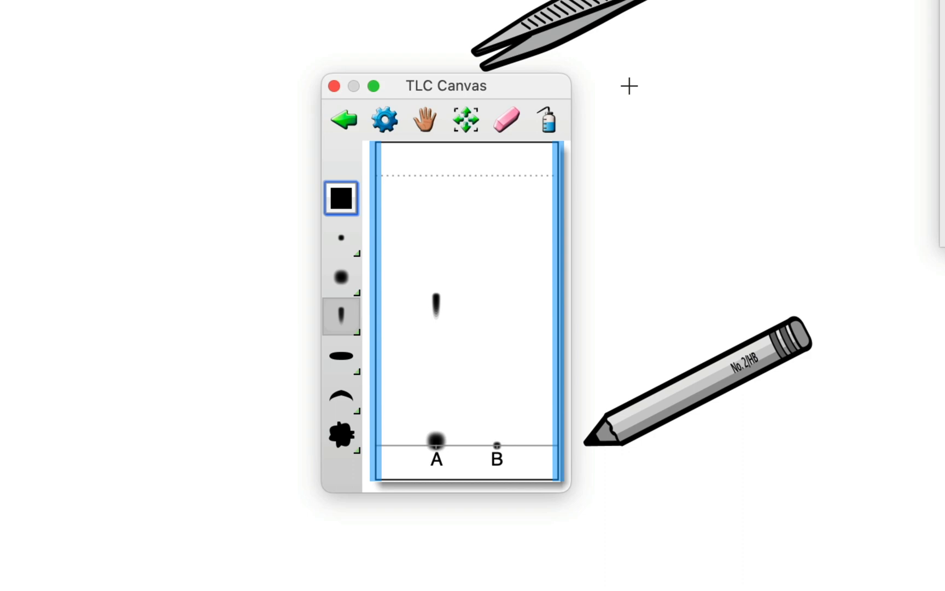
{"action": "left_click", "coordinate": [506, 119]}
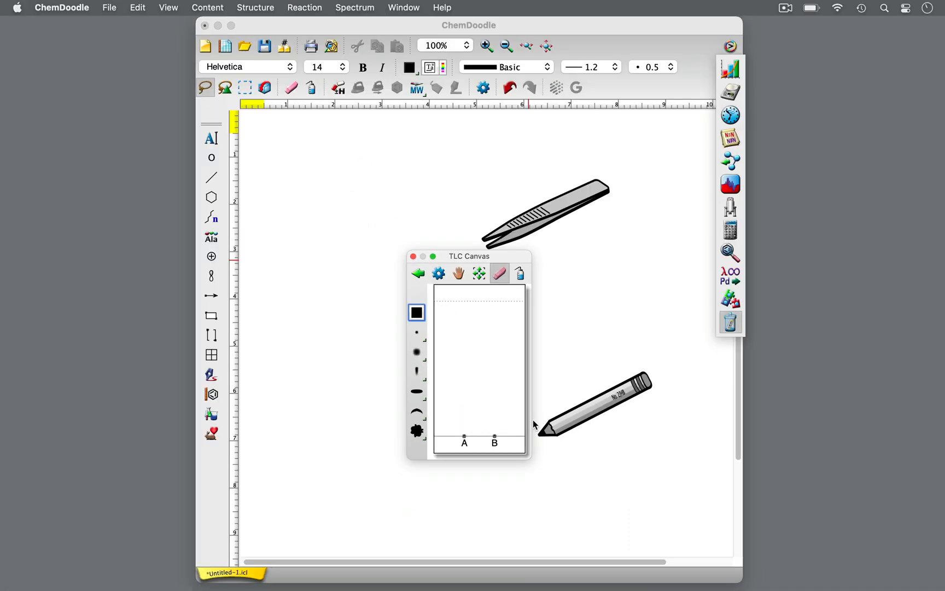
Insert the TLC Developing Tank and stand the spotted plate inside it in the solvent
{"action": "left_click_drag", "start_coordinate": [469, 256], "coordinate": [818, 125]}
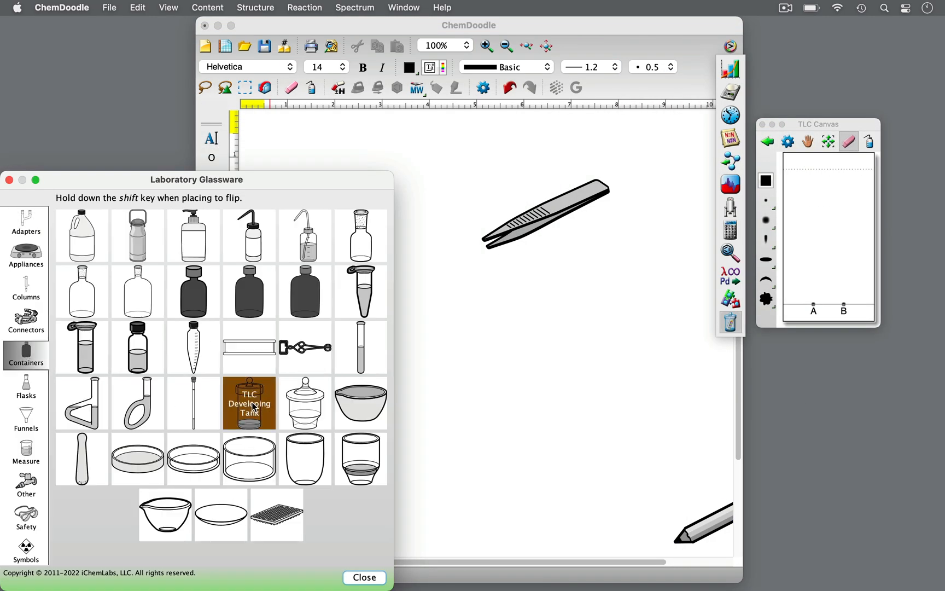
{"action": "left_click", "coordinate": [249, 402]}
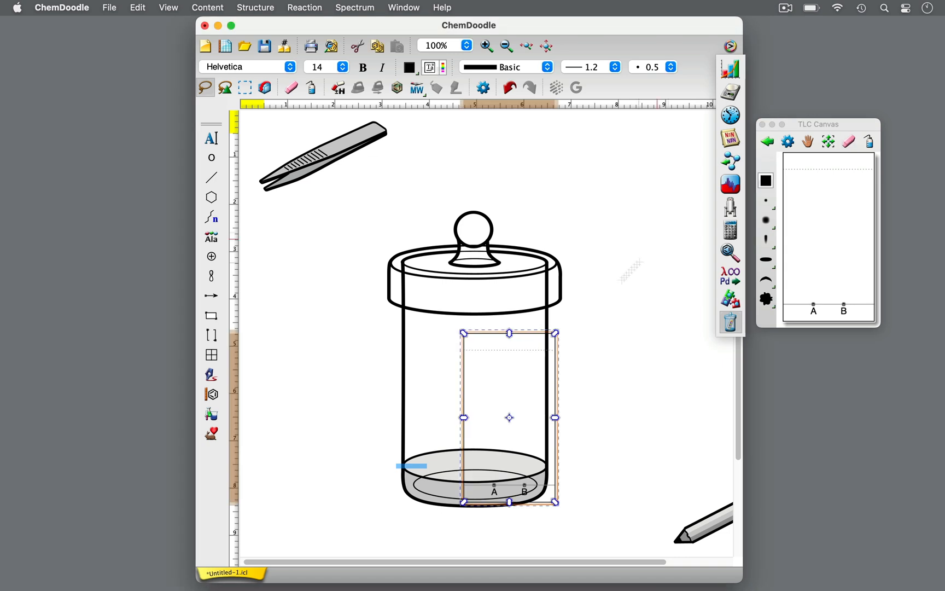
{"action": "left_click_drag", "start_coordinate": [509, 416], "coordinate": [348, 403]}
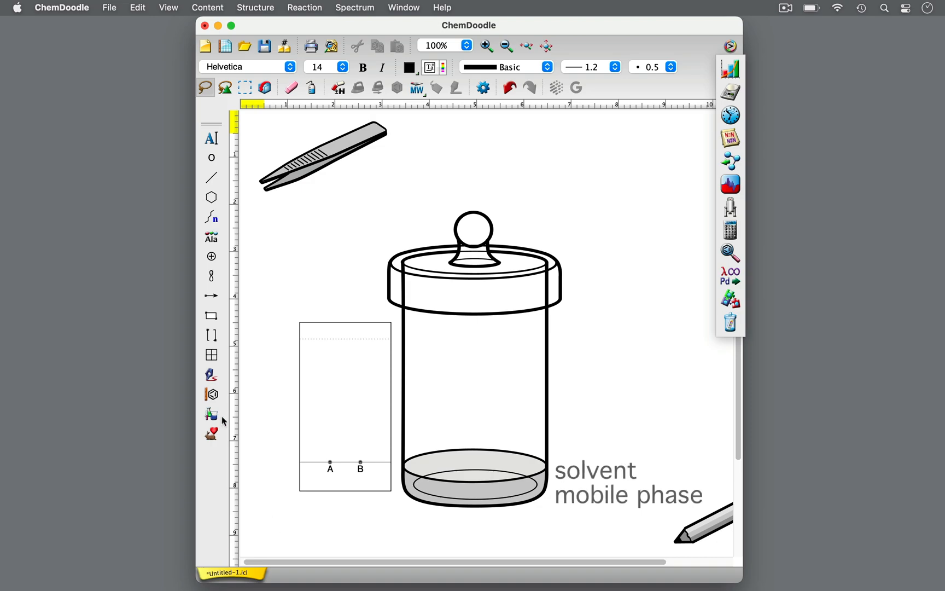
{"action": "left_click", "coordinate": [211, 415]}
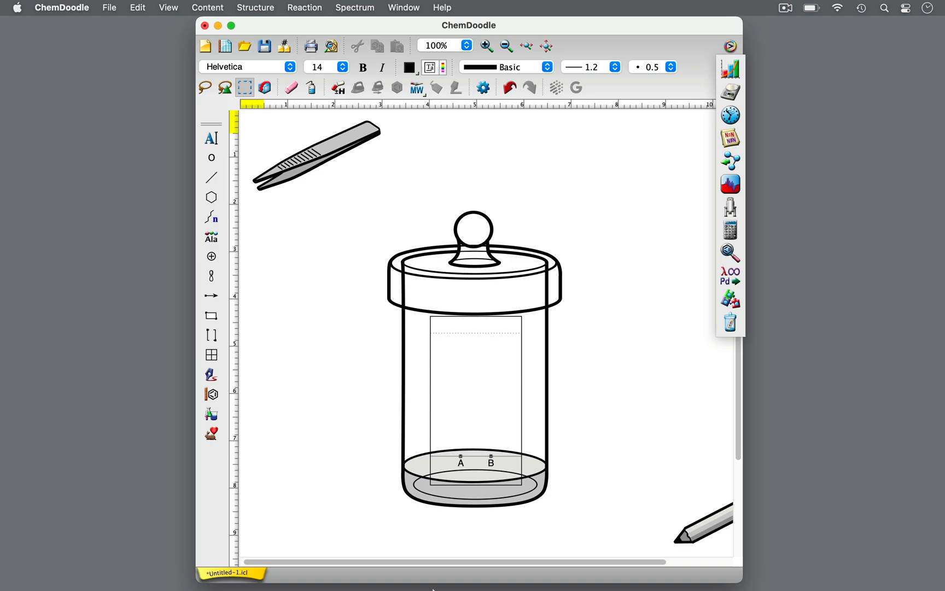
{"action": "mouse_move", "coordinate": [746, 339]}
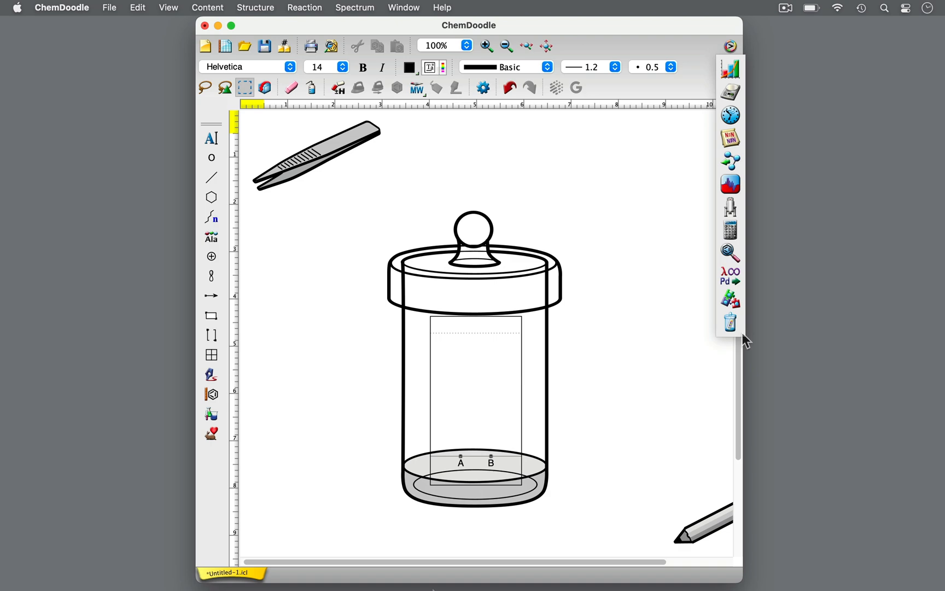
Reopen the TLC Canvas to develop spots A and B, then move the tweezers away
{"action": "left_click", "coordinate": [729, 322]}
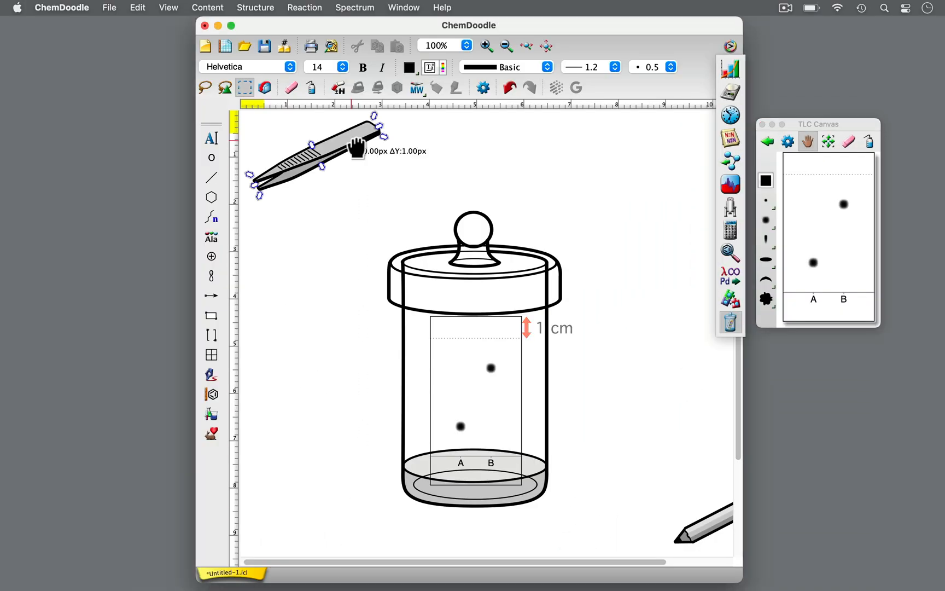
{"action": "left_click_drag", "start_coordinate": [352, 147], "coordinate": [584, 302]}
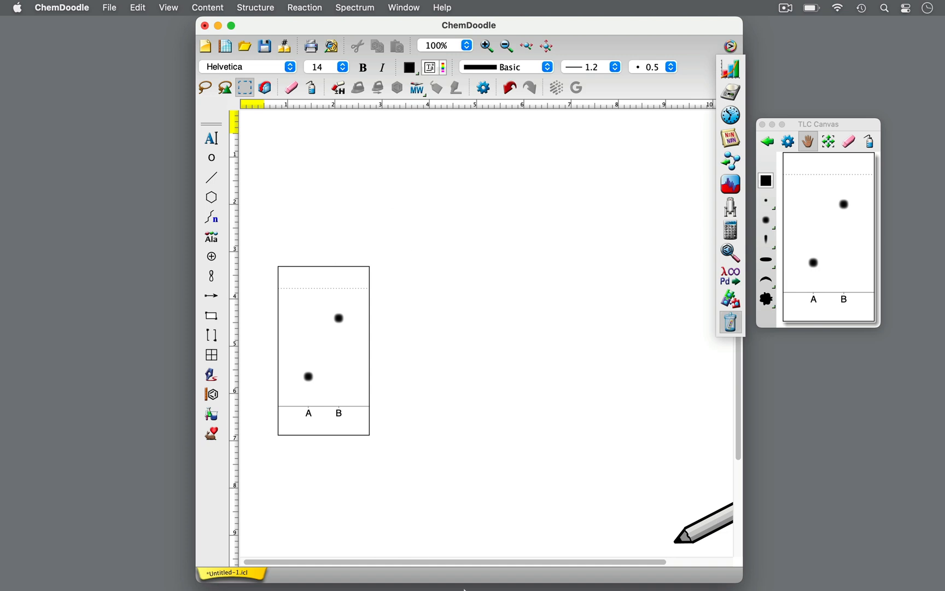
Magnify the view to 200% and place the 'UV' label beside the developed plate
{"action": "left_click", "coordinate": [323, 265]}
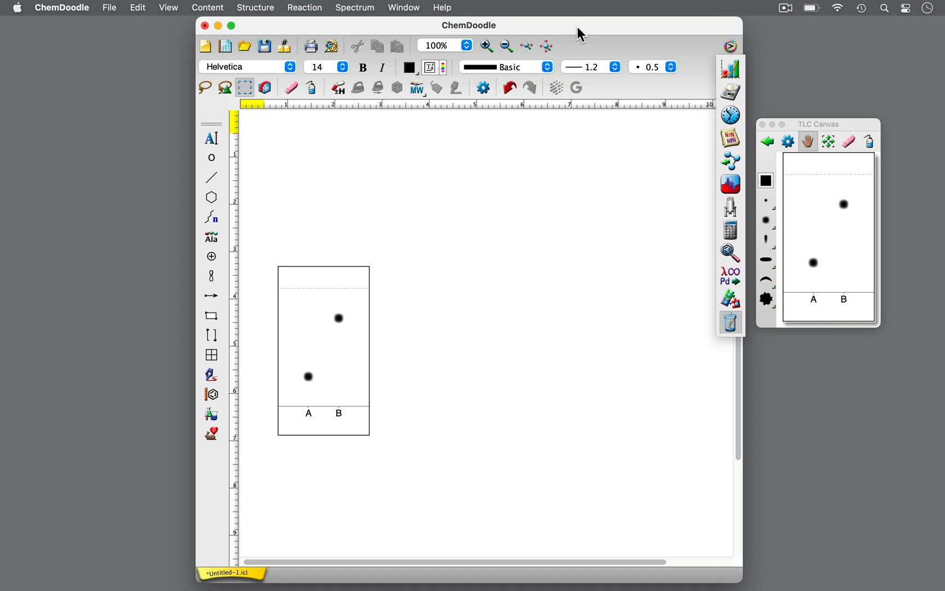
{"action": "mouse_move", "coordinate": [541, 35]}
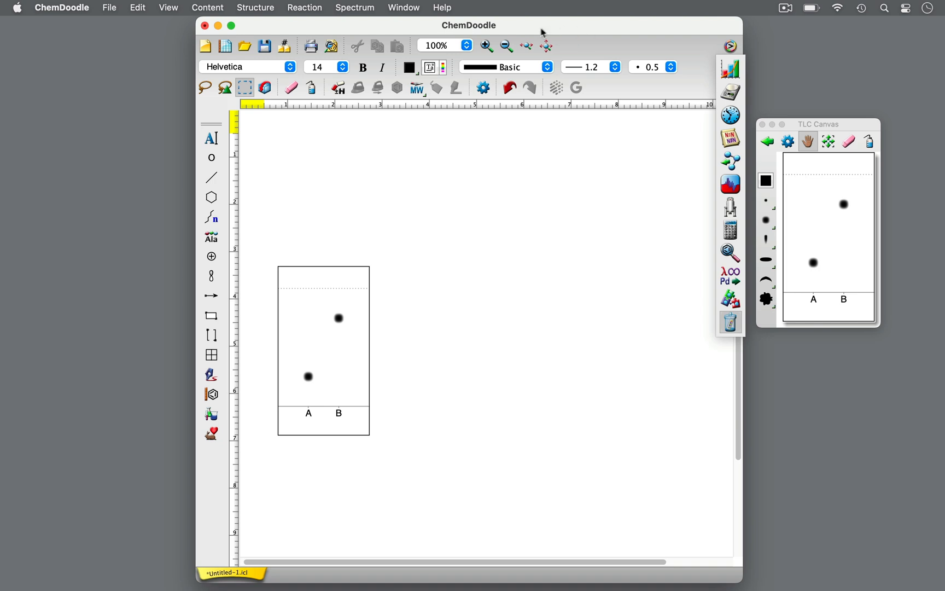
{"action": "left_click", "coordinate": [486, 44]}
{"action": "type", "text": "UV"}
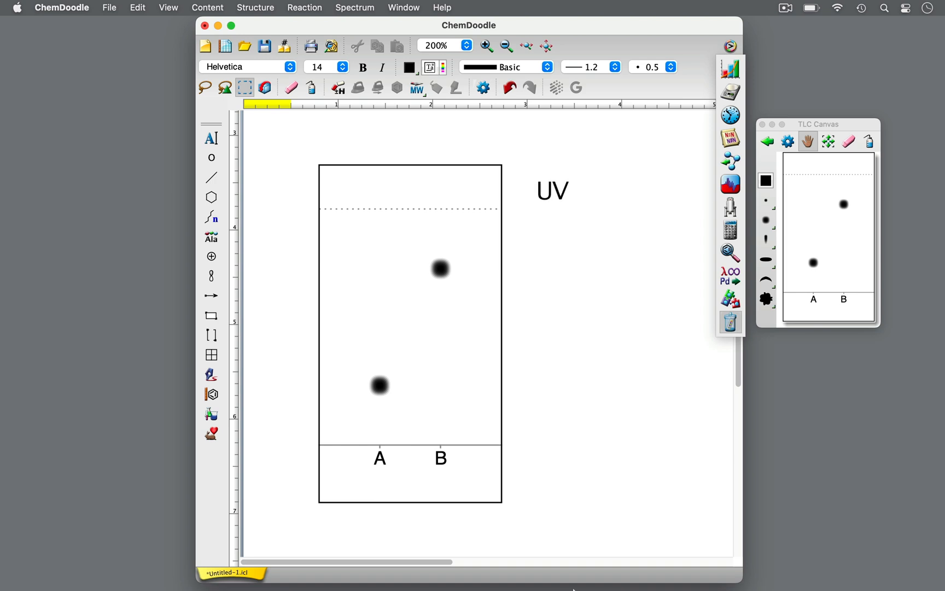
Add the '254 nm' wavelength label to the UV annotation beside the plate
{"action": "type", "text": "254 nm"}
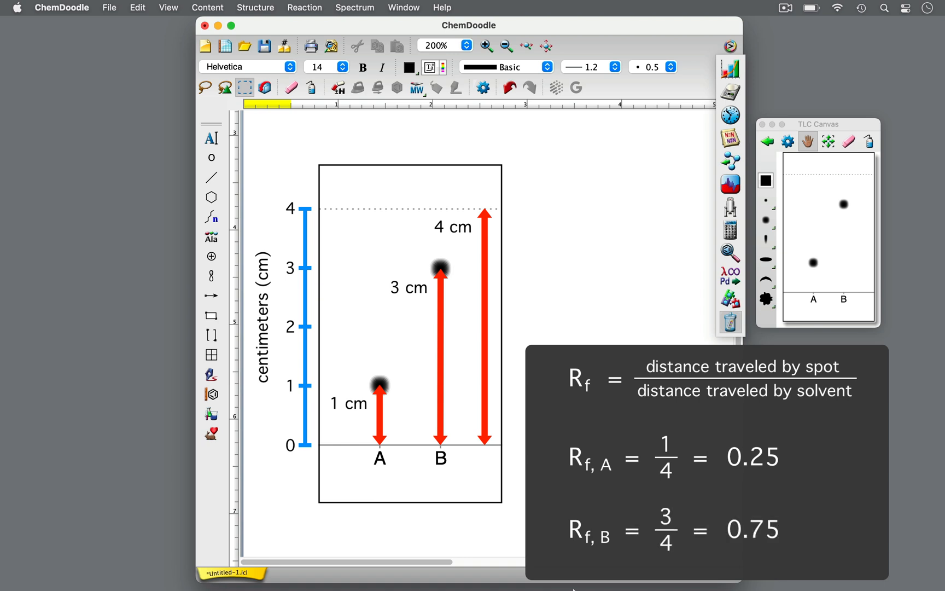
Format the spots to display their Rf values, 0.25 for A and 0.75 for B
{"action": "right_click", "coordinate": [812, 262]}
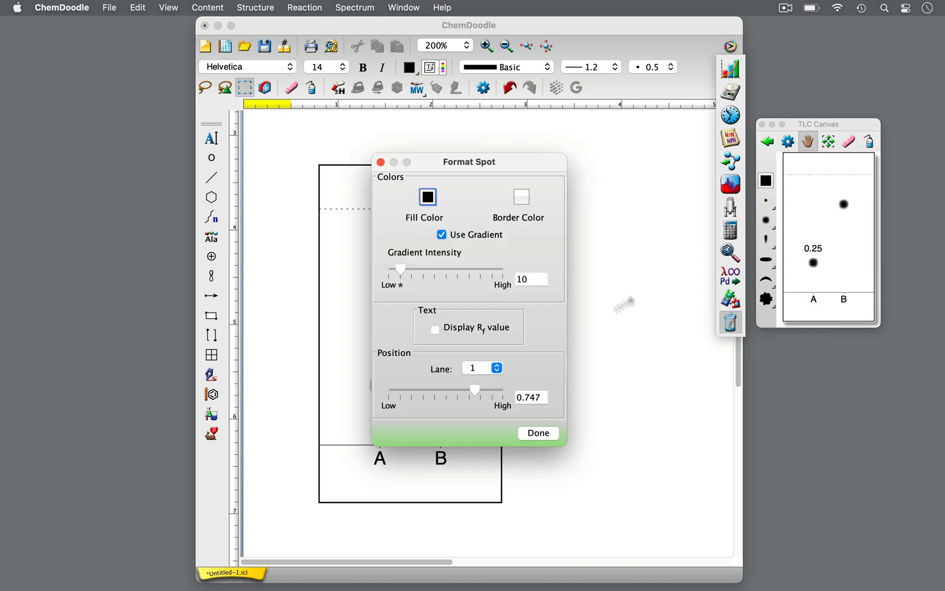
{"action": "left_click", "coordinate": [536, 433]}
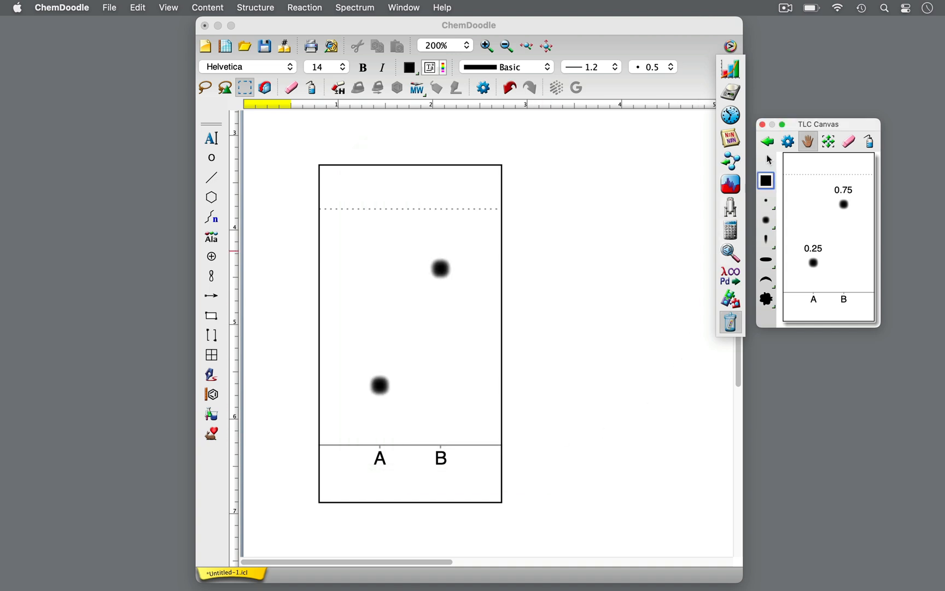